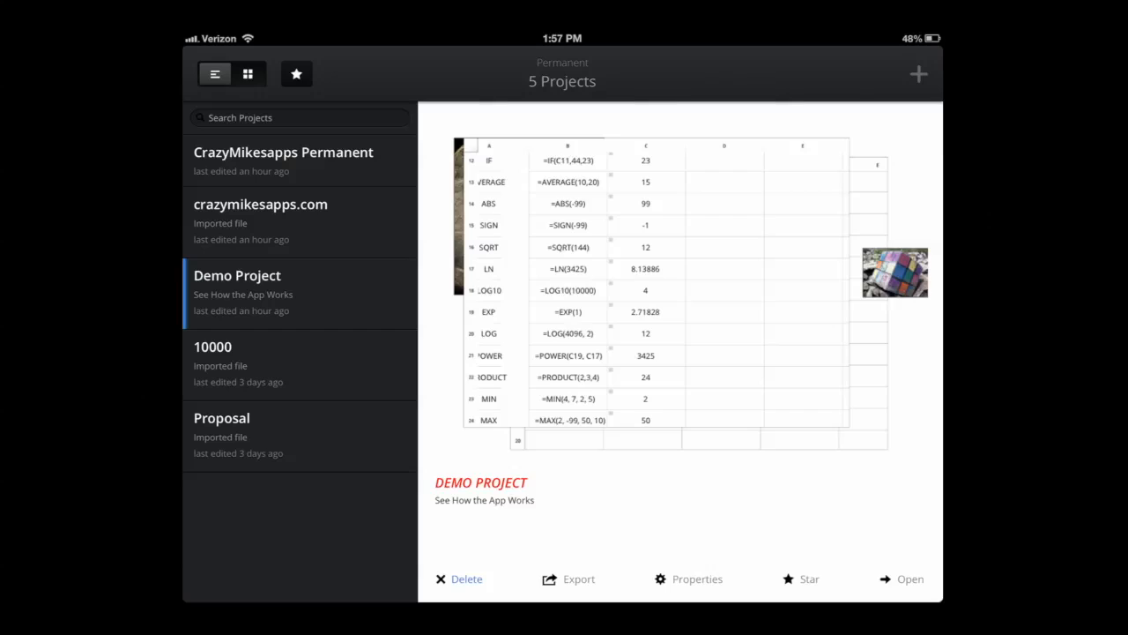
Step: Look over the Demo Project's properties, description and keywords in the project library
click(578, 578)
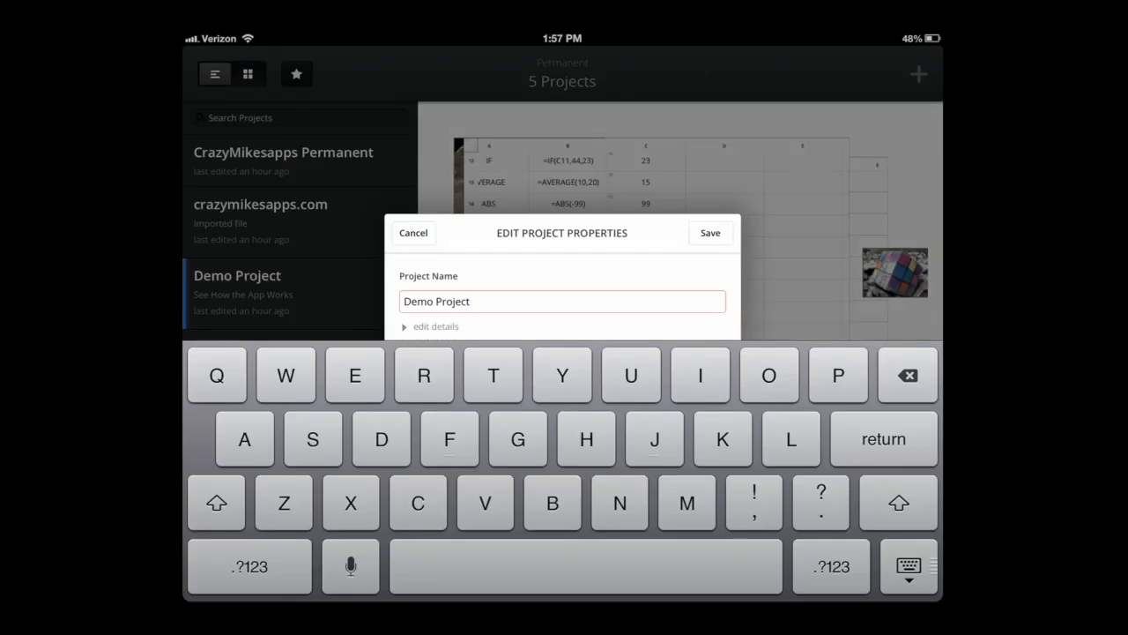
click(436, 326)
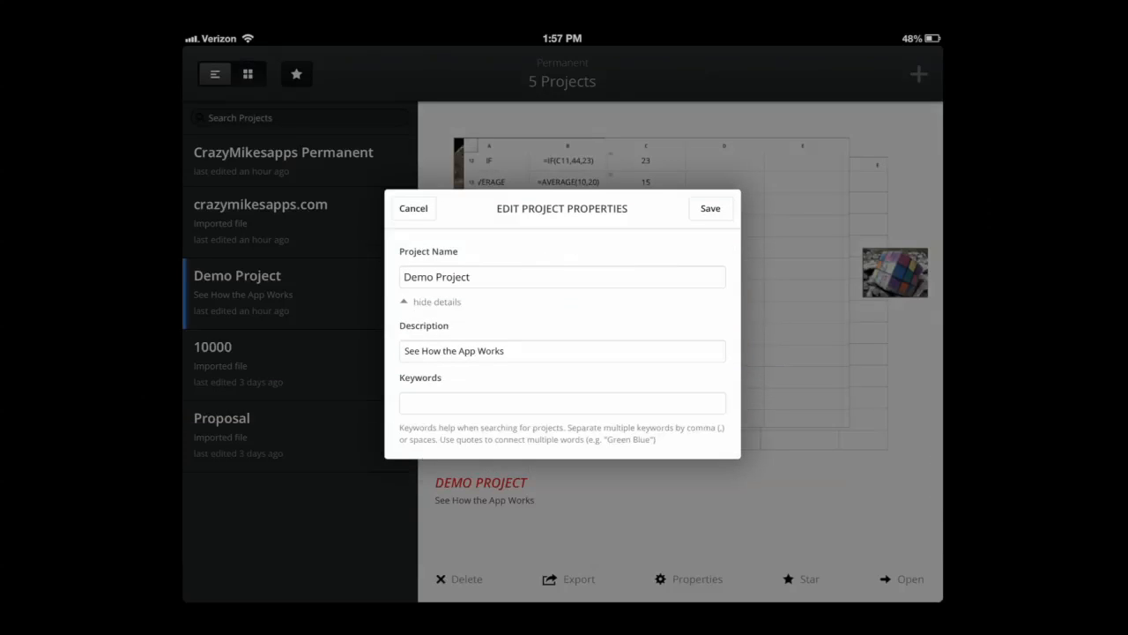
click(412, 208)
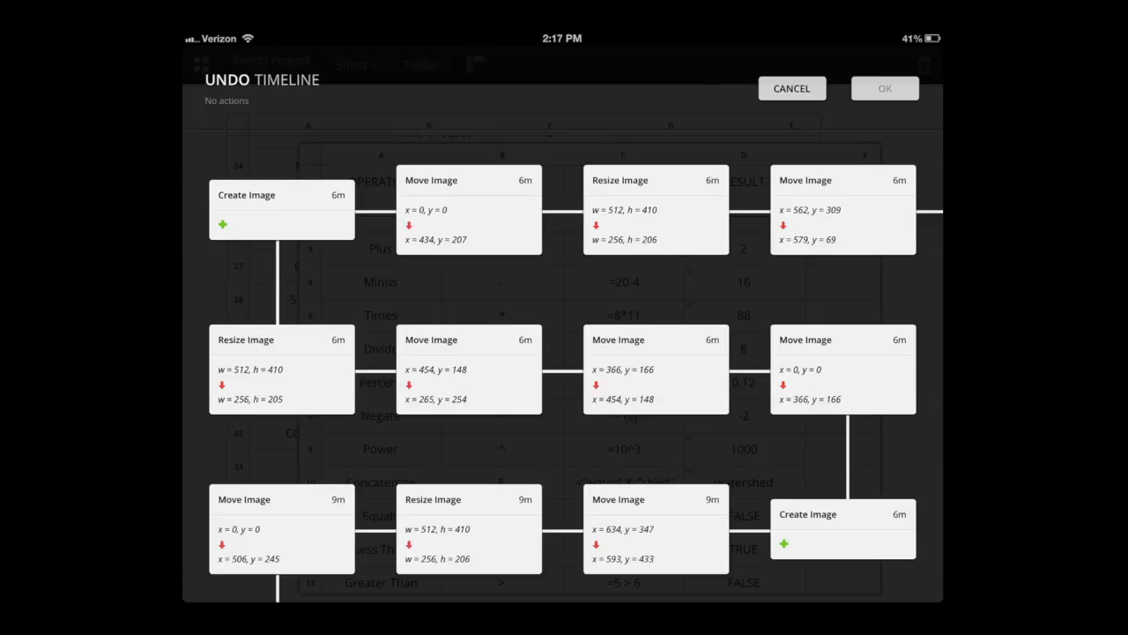
scroll(down, 3)
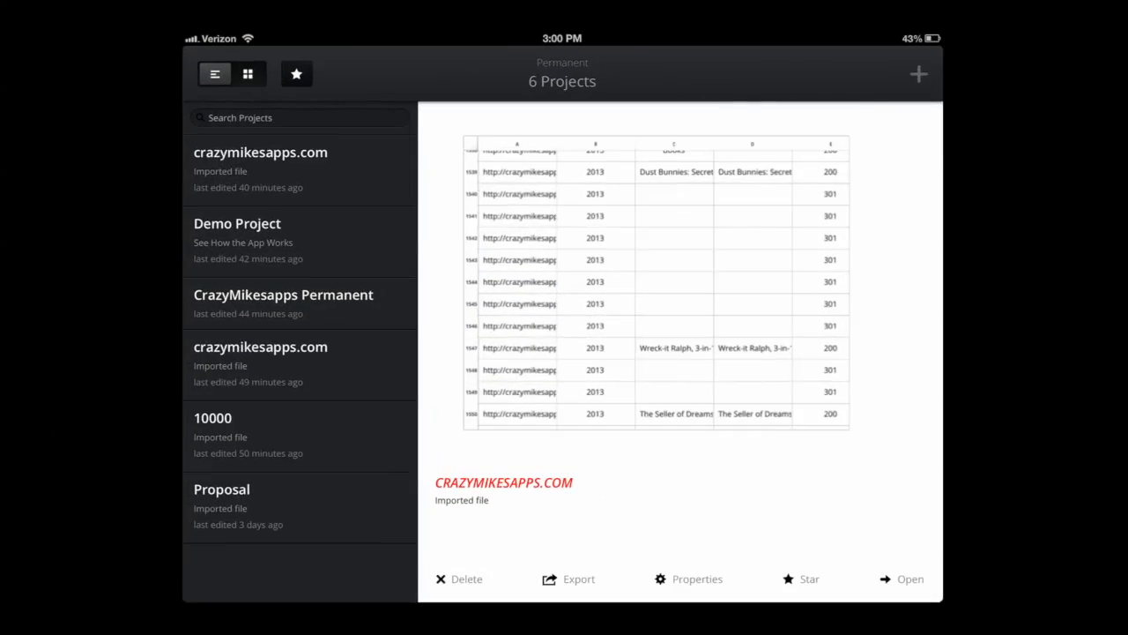
Step: Create a new project named Crazy Demo
click(916, 74)
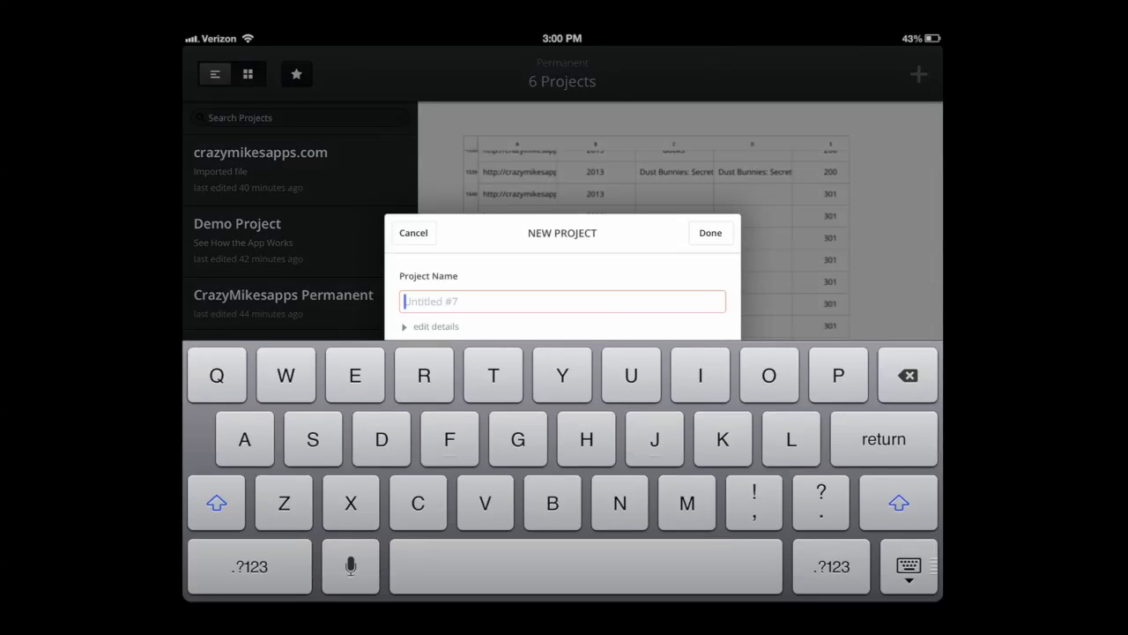
text(Crazy Demo)
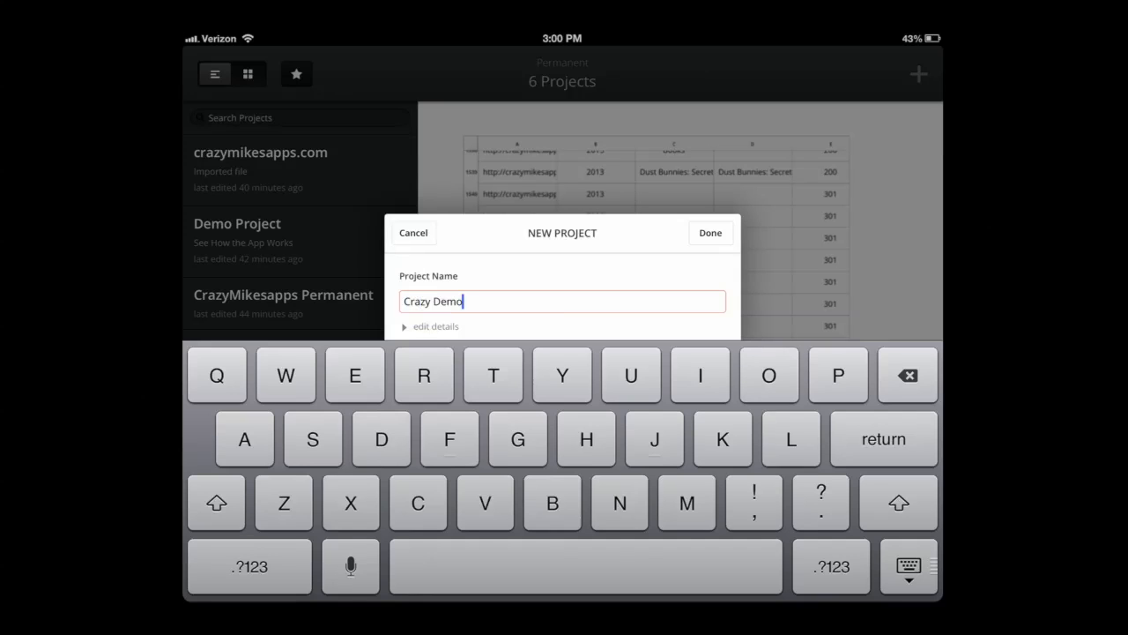
click(709, 233)
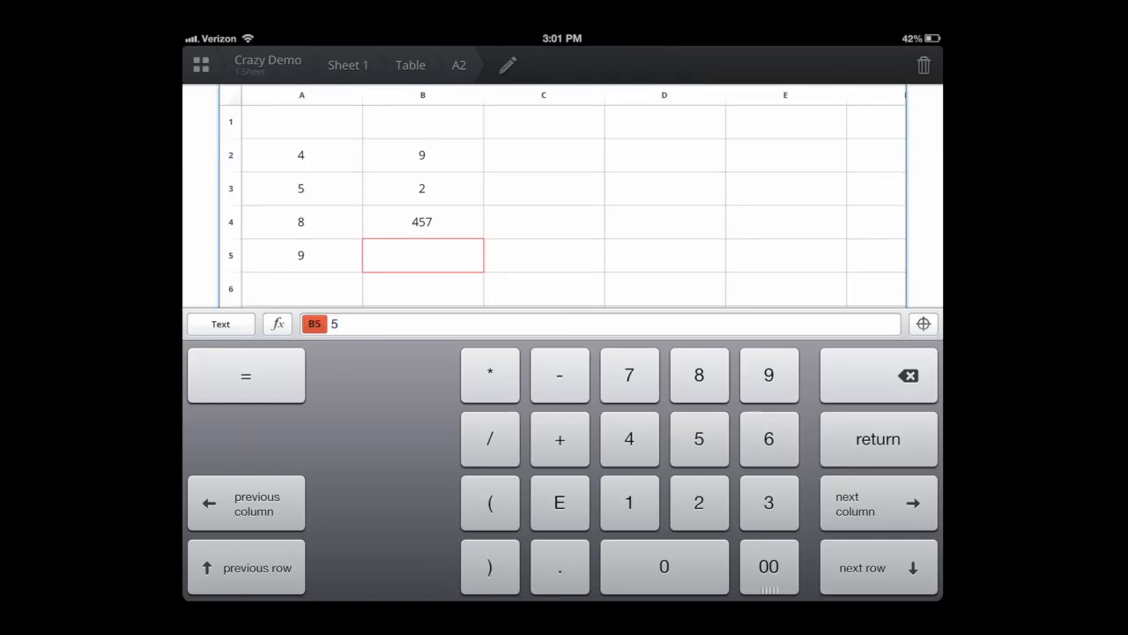
Step: Commit 5 in B5, completing columns A (4, 5, 8, 9) and B (9, 2, 457, 5)
key(return)
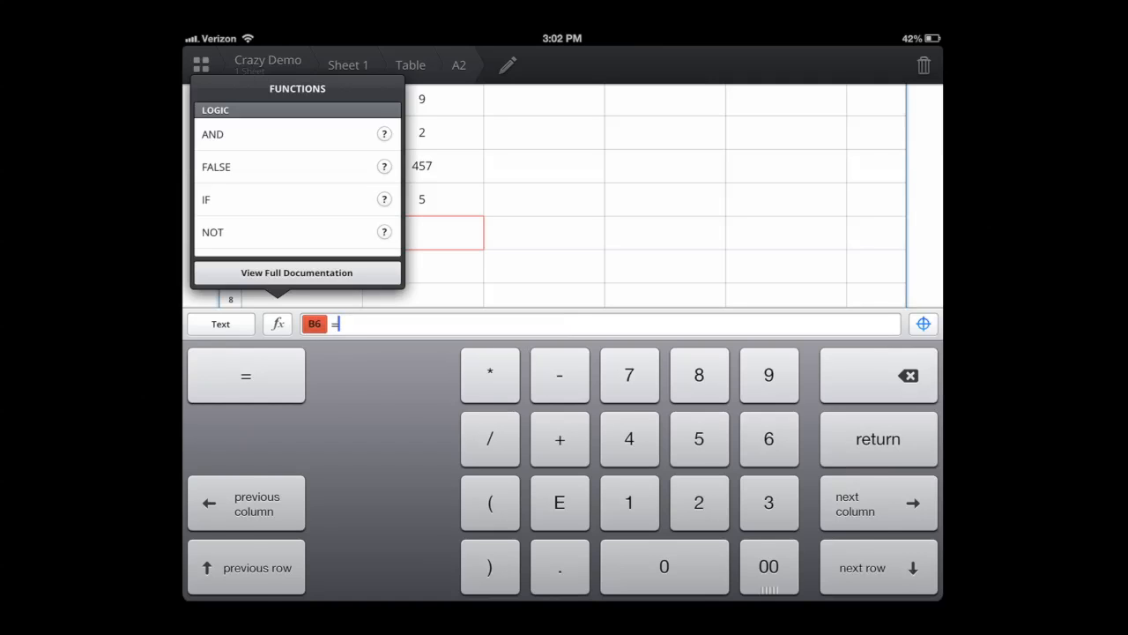
Step: Enter =average(b2:b5) in B6 so it shows 118.25
text(a)
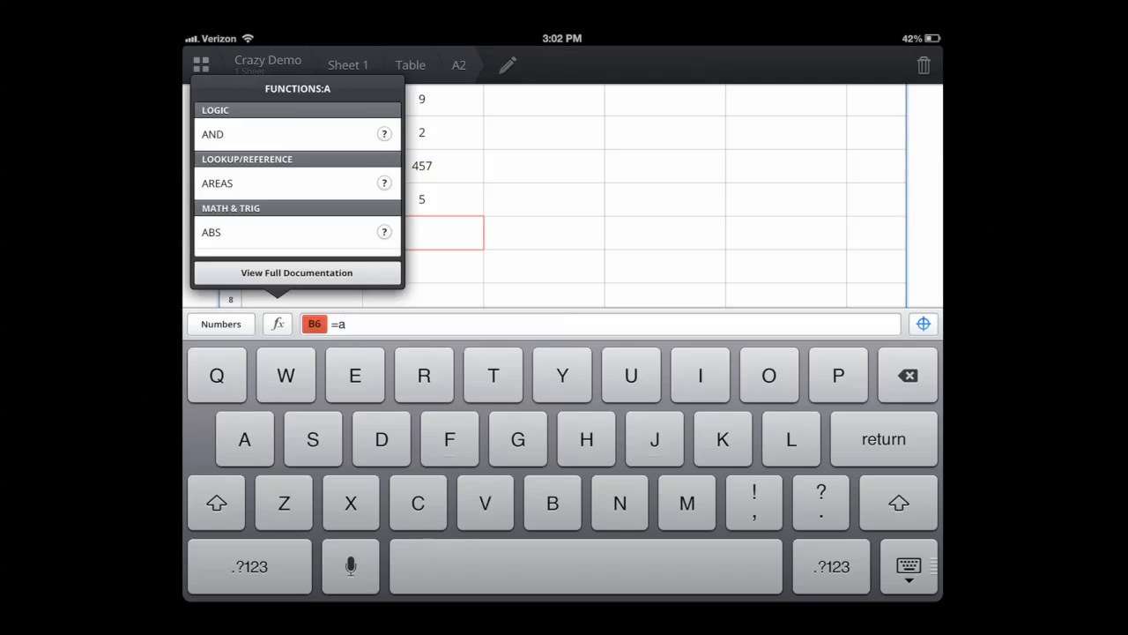
text(verage(b2:)
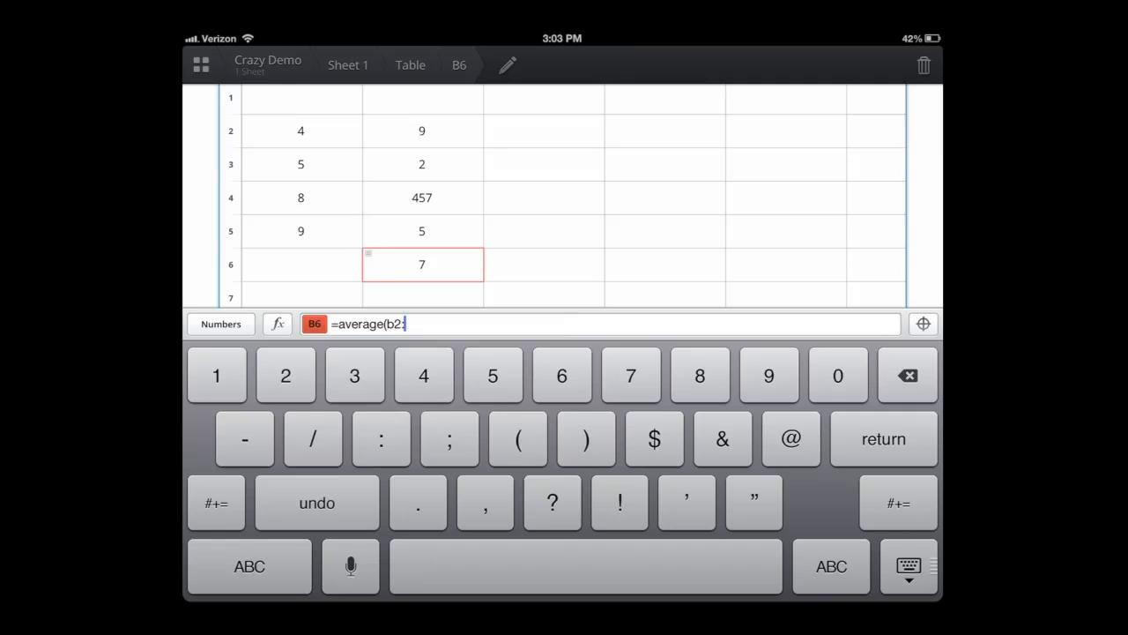
text(b)
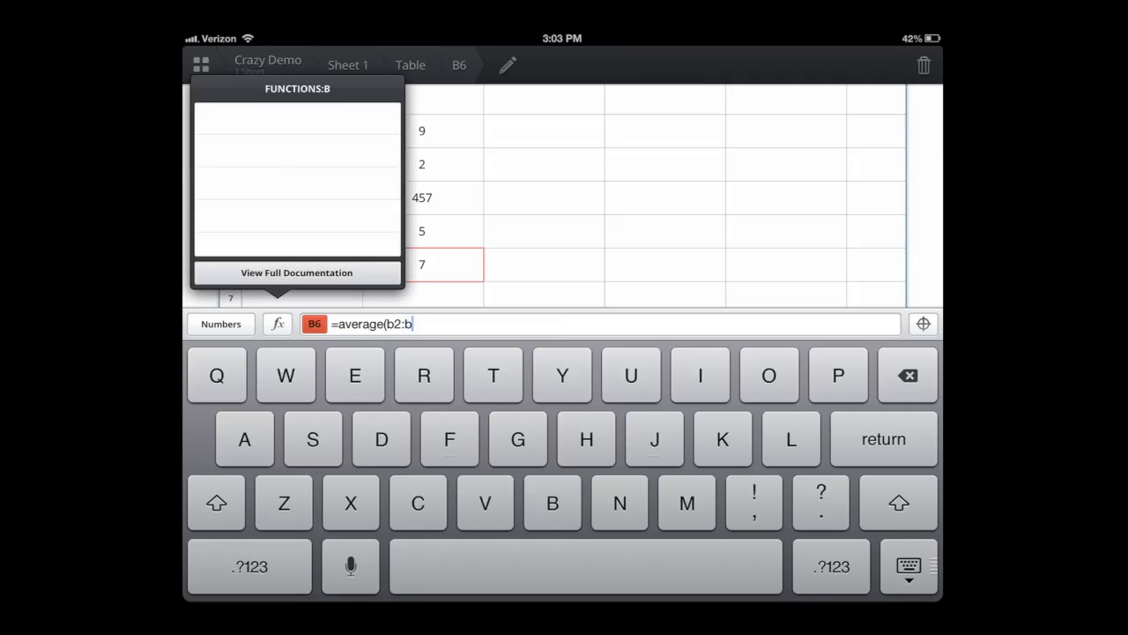
text(5)
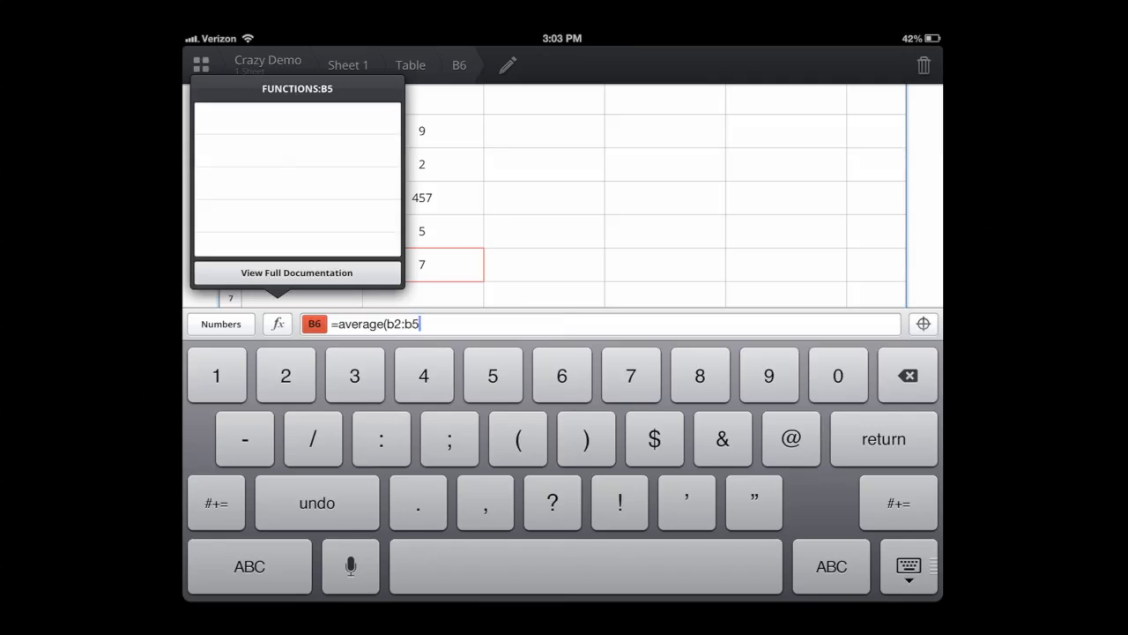
key(return)
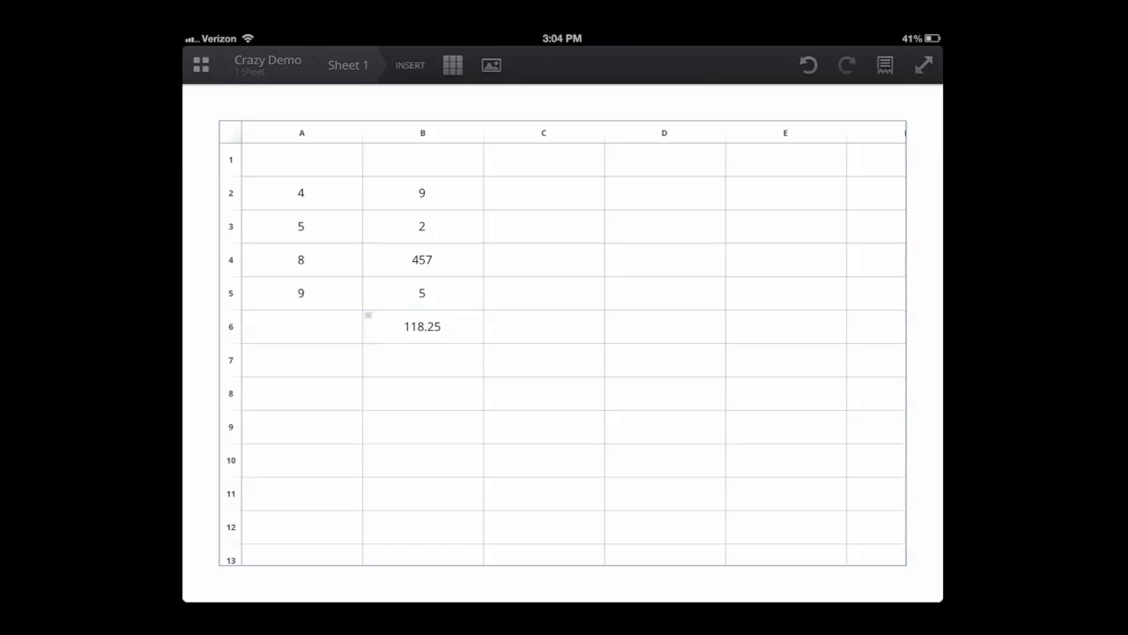
Step: Insert the blue-sky cloud photo from Camera Roll onto Sheet 1
click(490, 63)
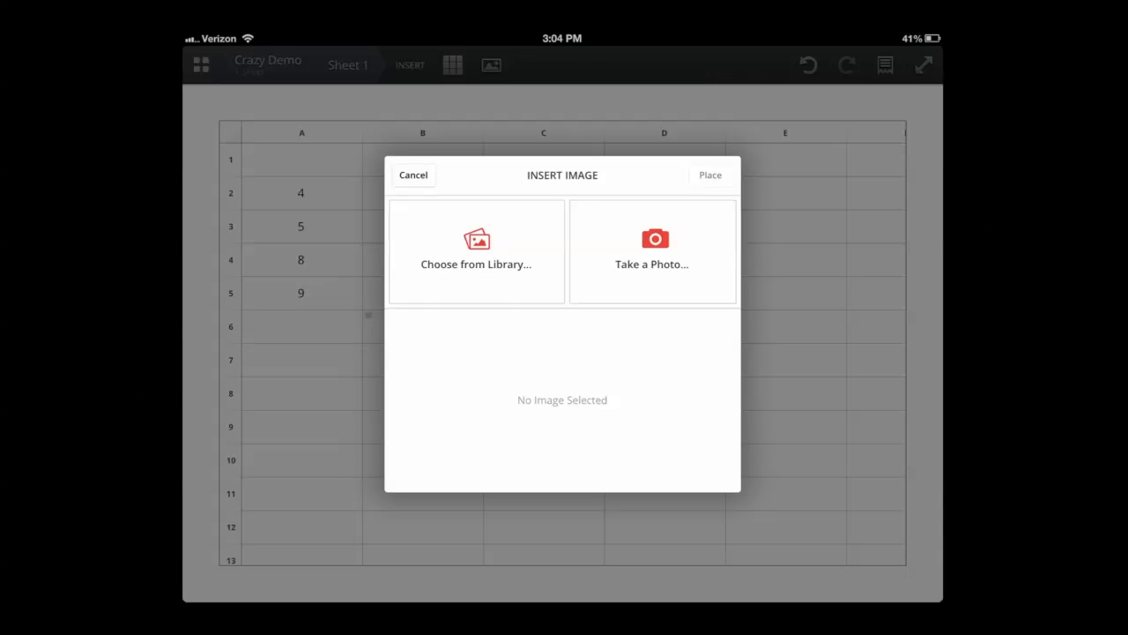
click(476, 251)
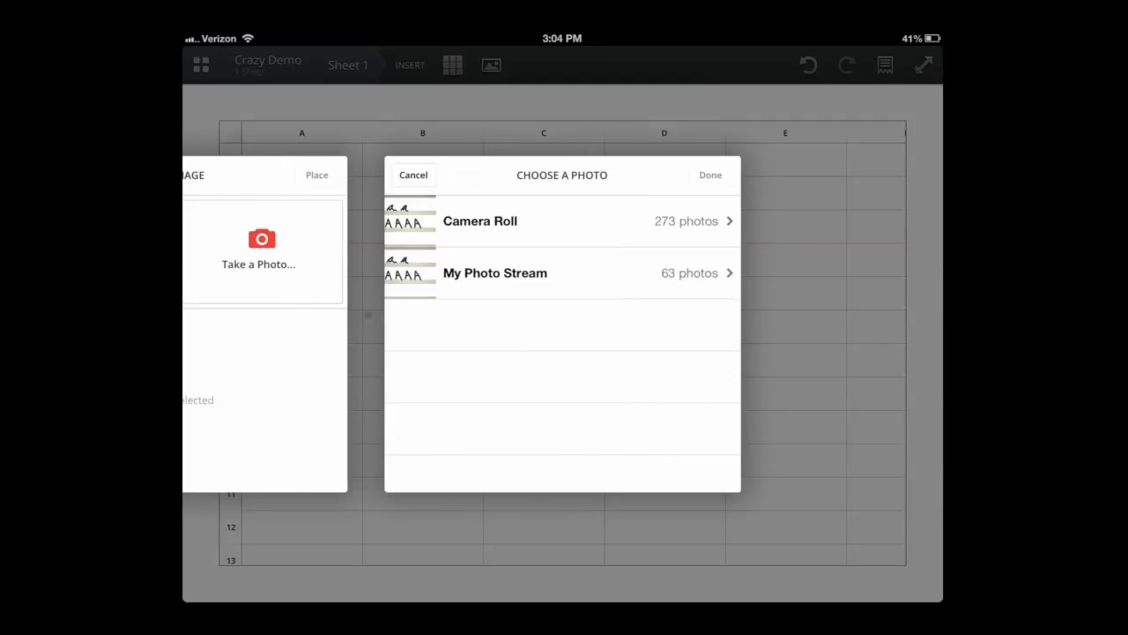
click(480, 221)
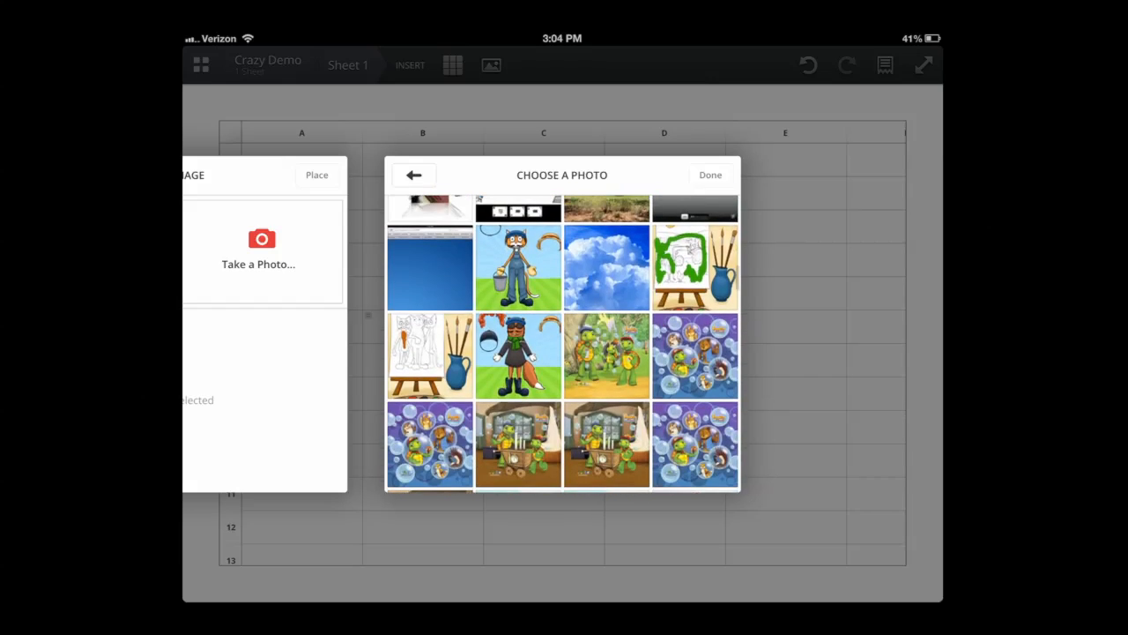
click(607, 268)
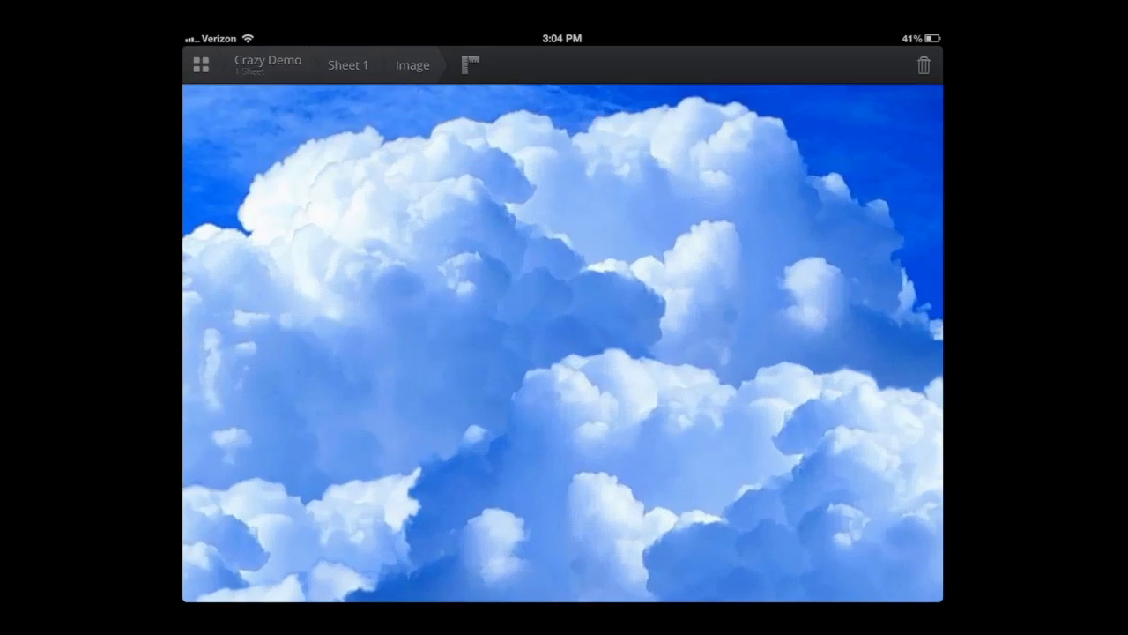
click(348, 63)
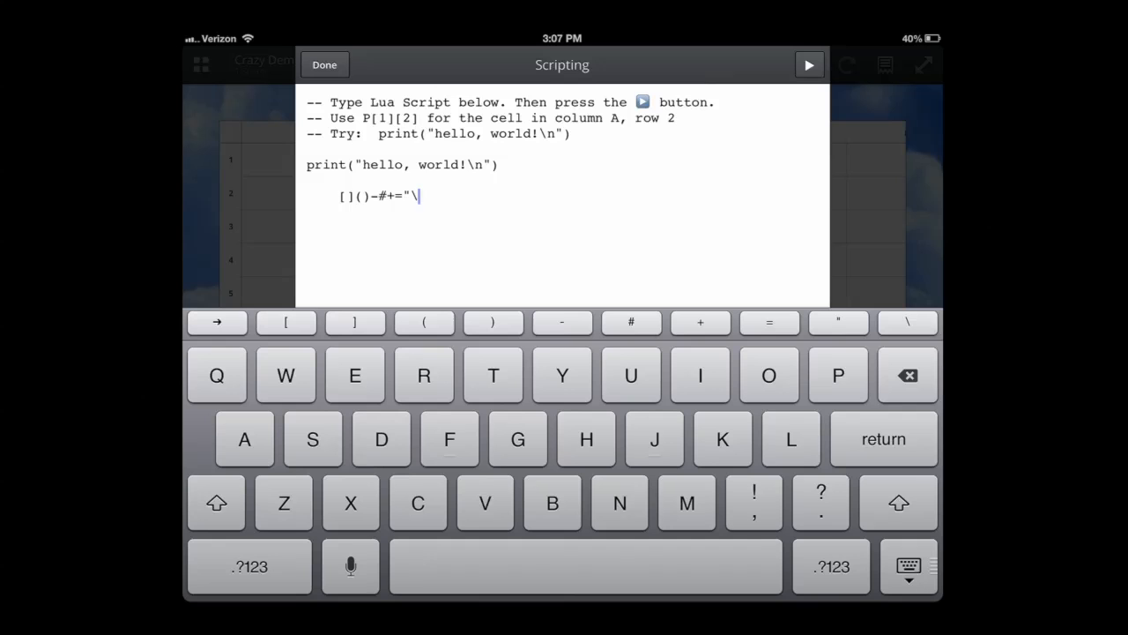
Step: Close the Lua scripting window and return to the Crazy Demo project
click(325, 63)
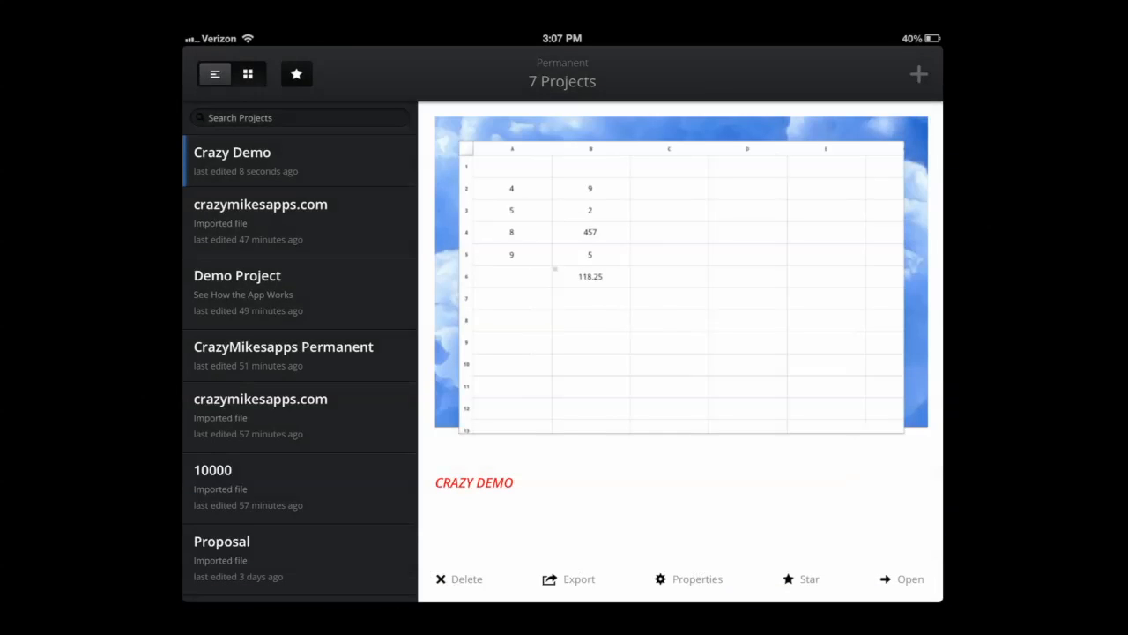
click(696, 578)
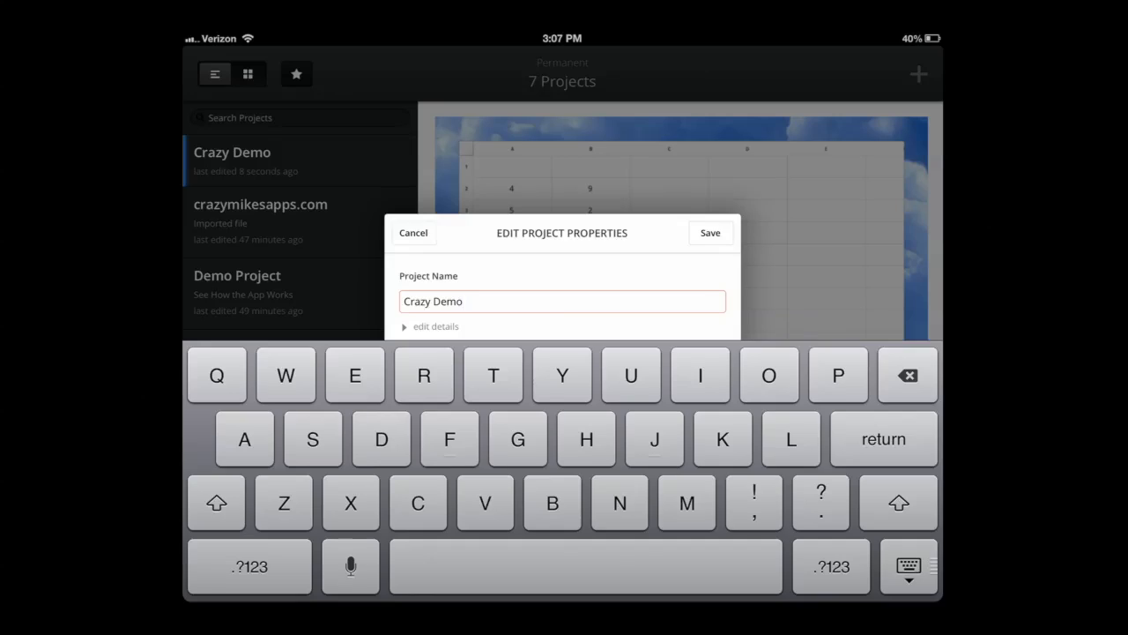
click(434, 326)
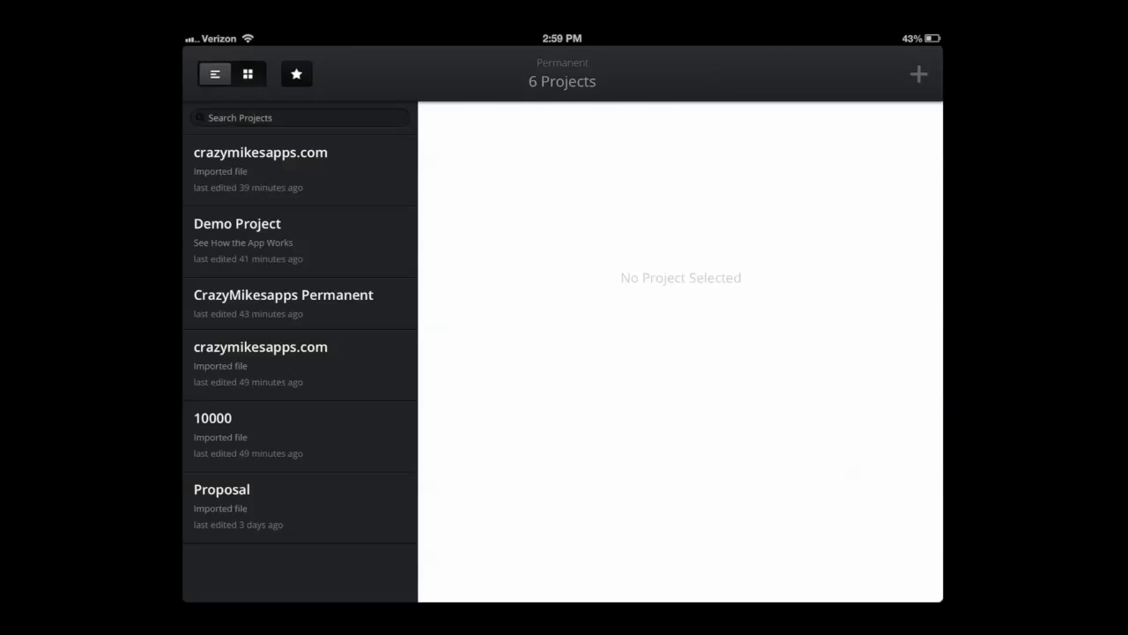
click(245, 74)
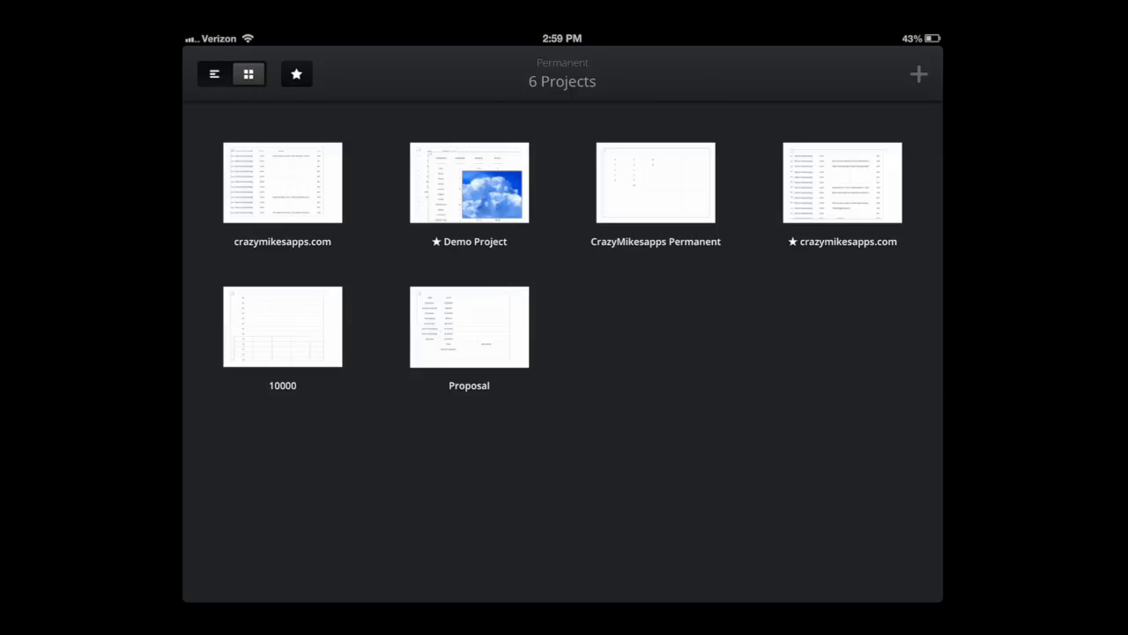
click(212, 74)
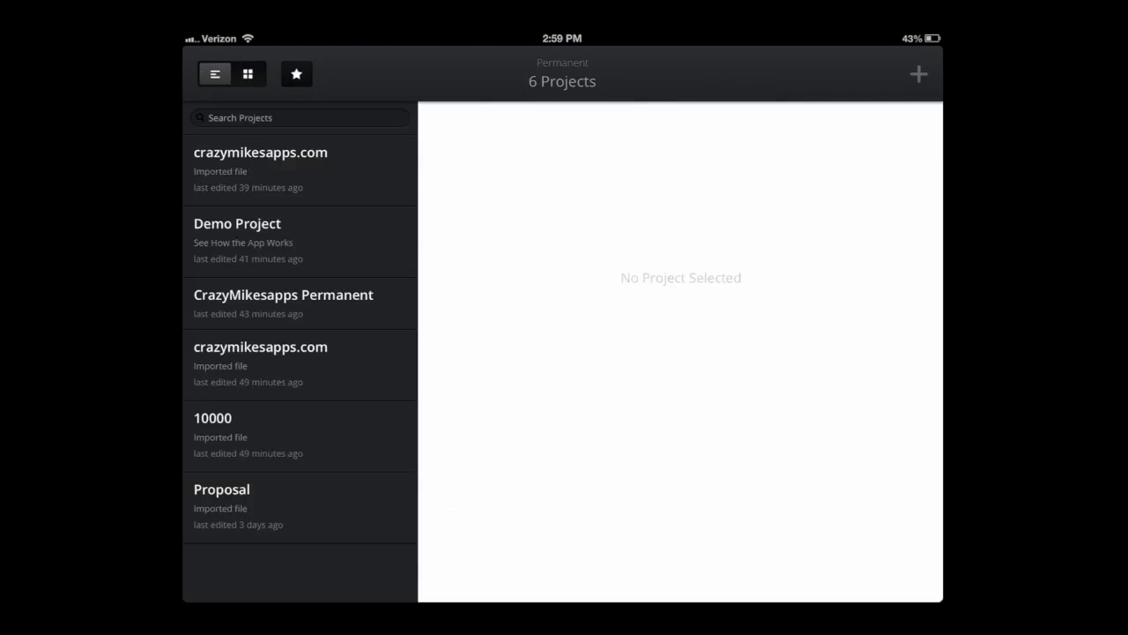
click(247, 74)
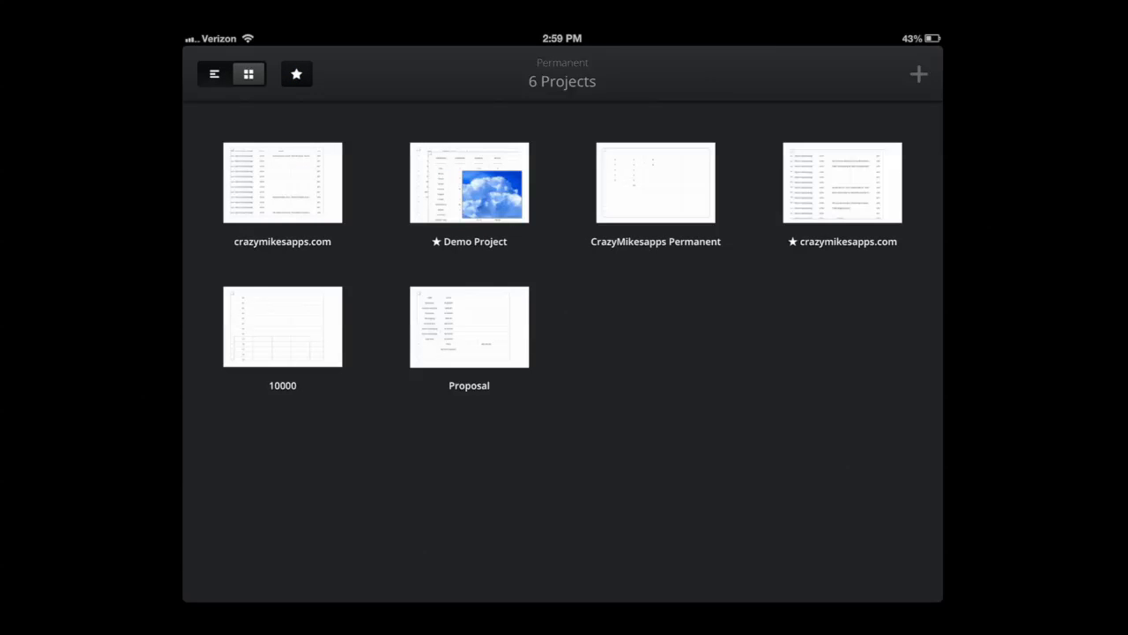
click(213, 74)
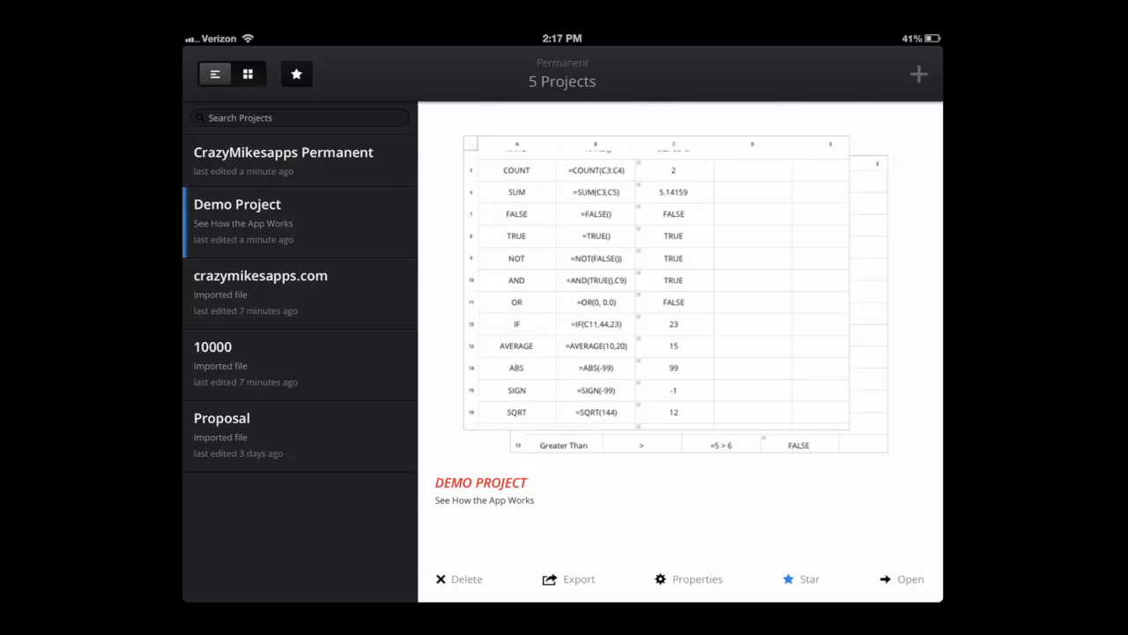
Step: Open Demo Project and scroll through its function examples table
click(910, 578)
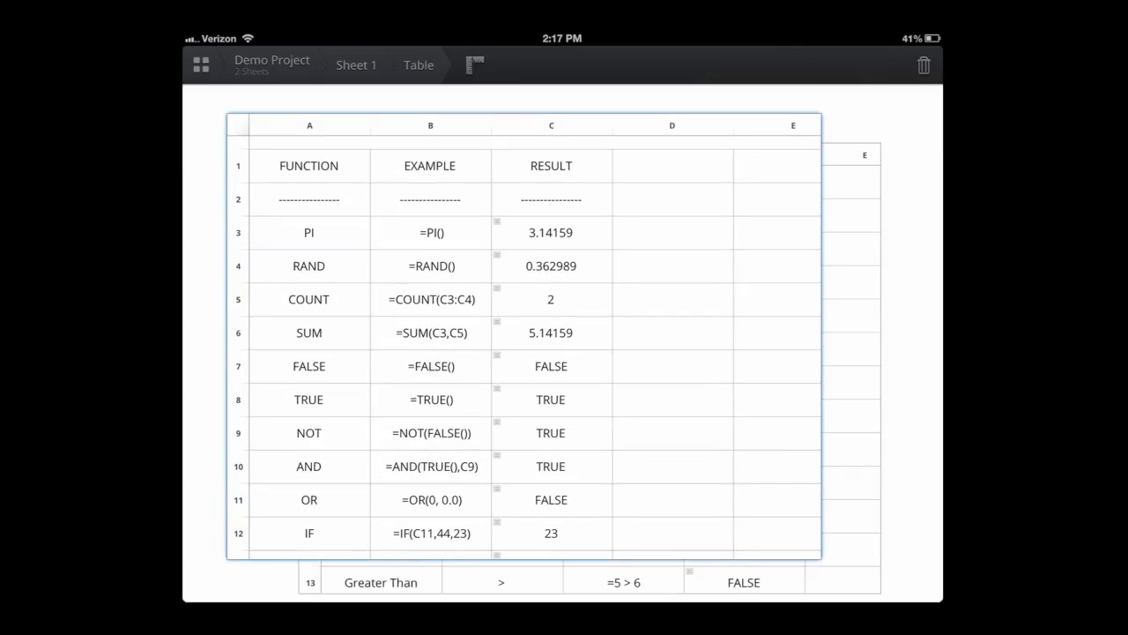
scroll(down, 3)
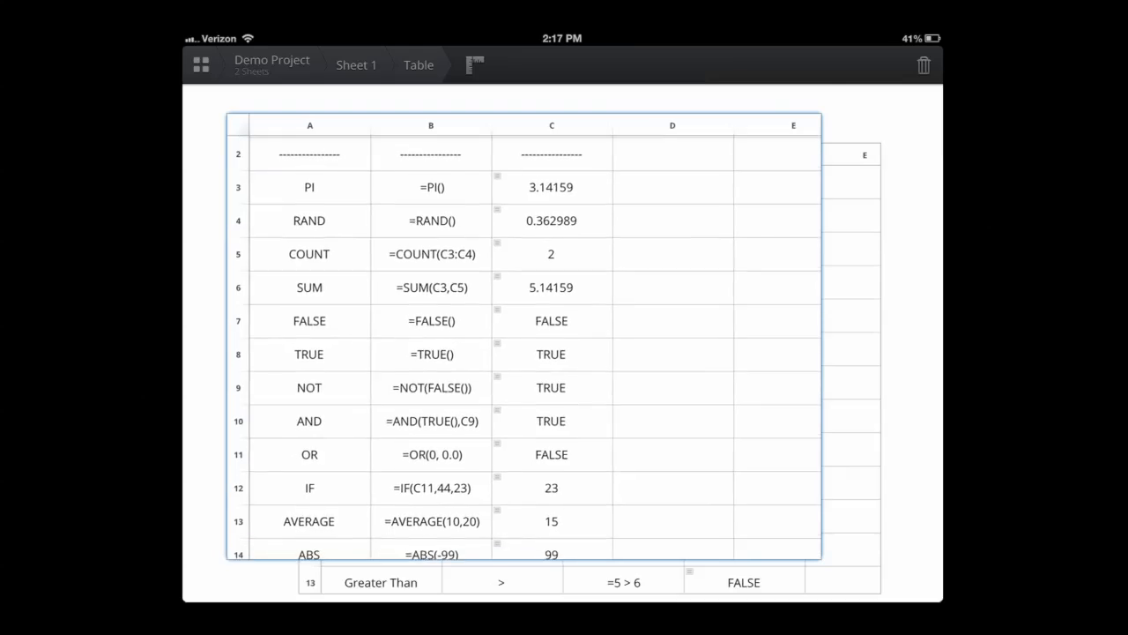
scroll(down, 3)
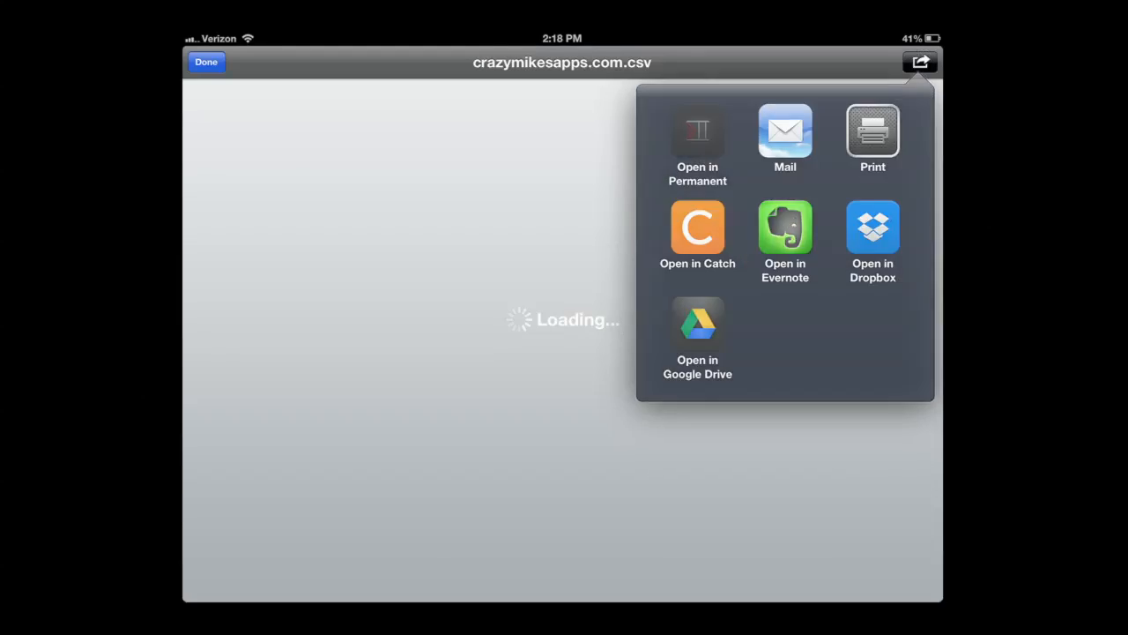
Step: Open crazymikesapps.com.csv in Permanent and import it as a new project
click(699, 130)
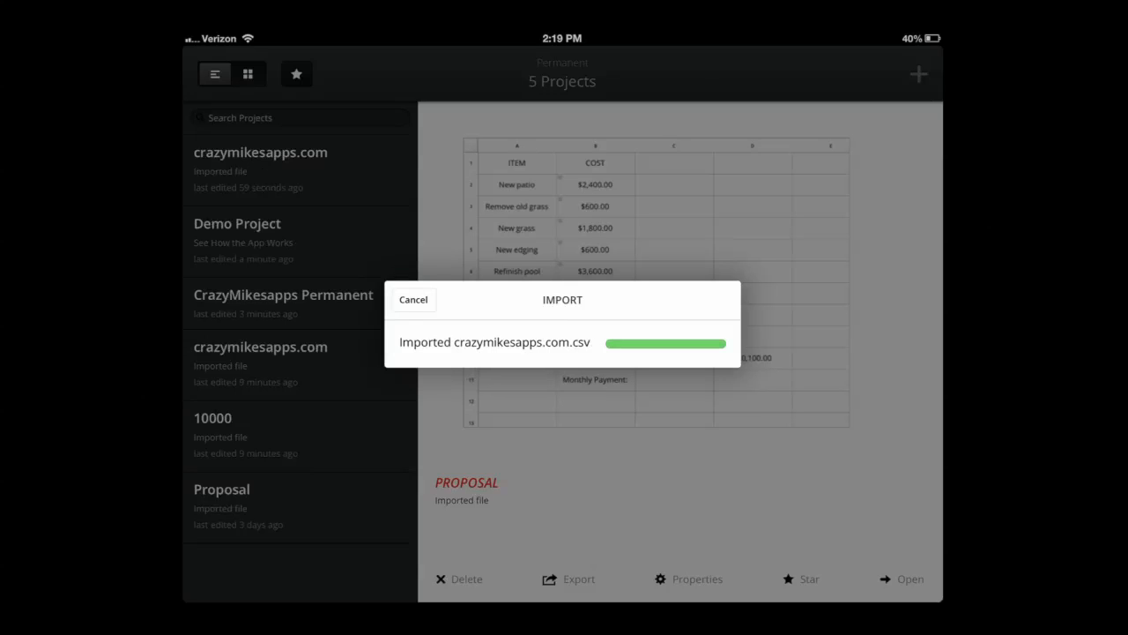
click(569, 579)
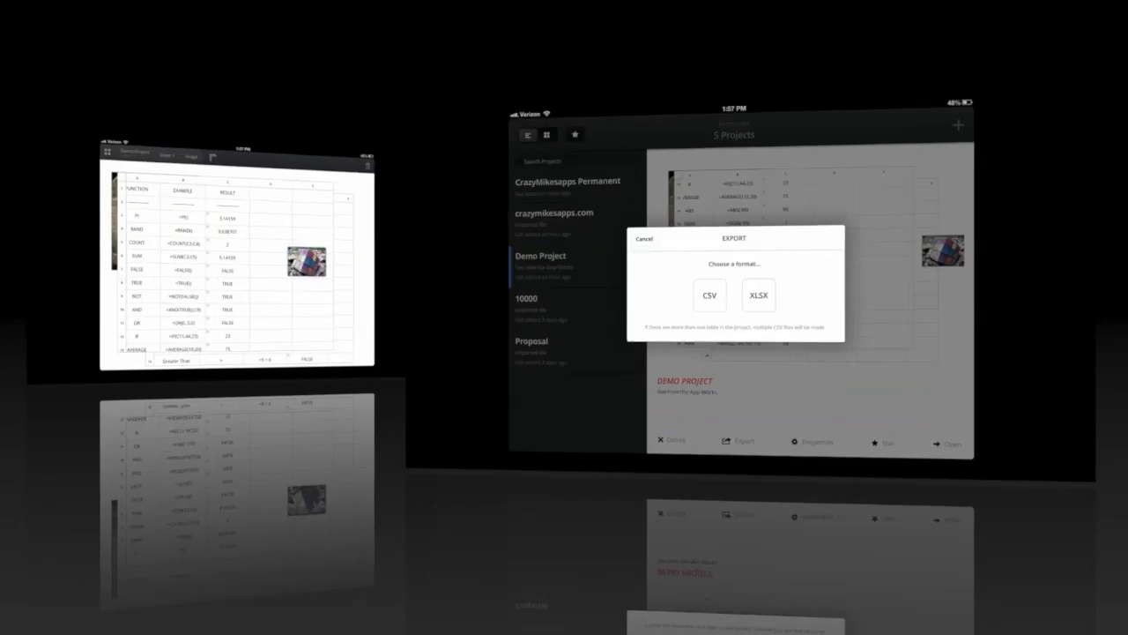
click(645, 238)
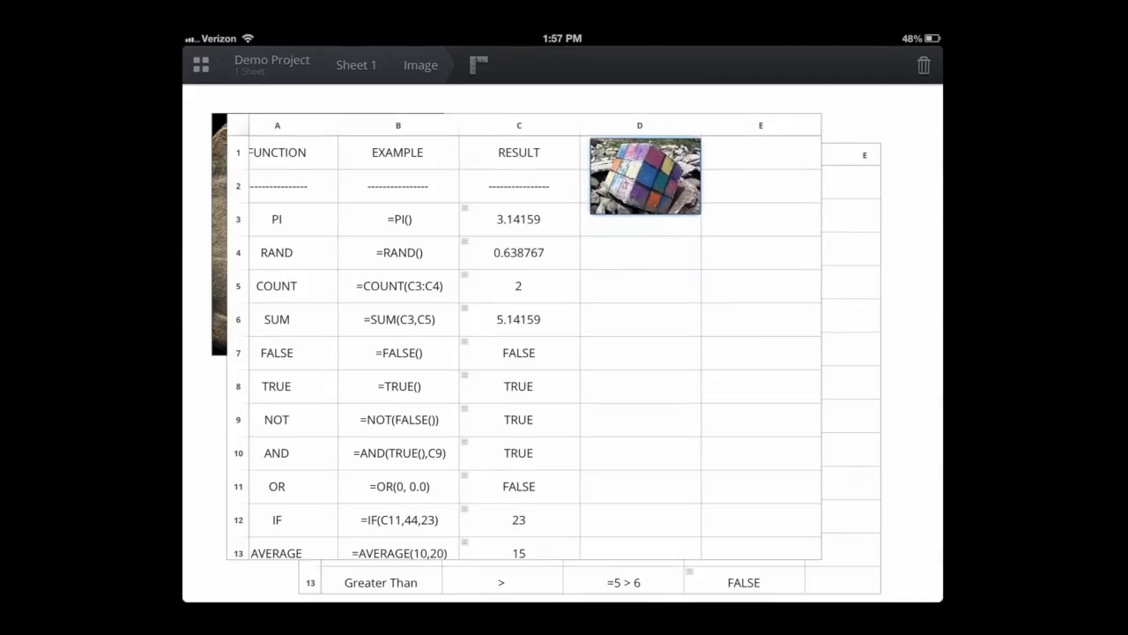